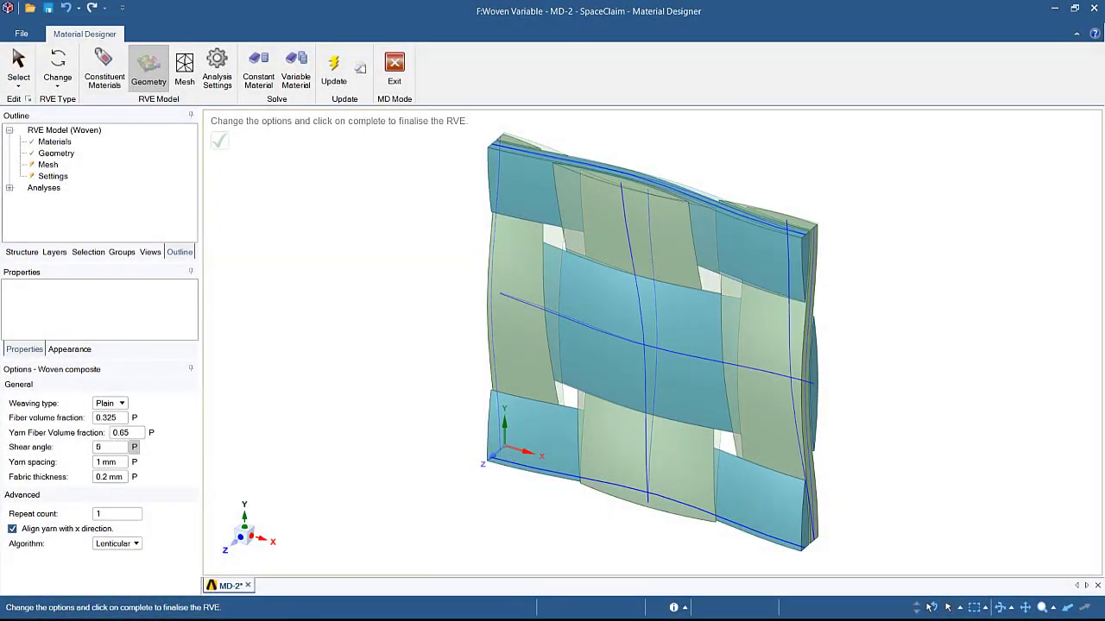
- Set the plain-weave fabric's shear angle to 10 in the Woven composite options
text(10)
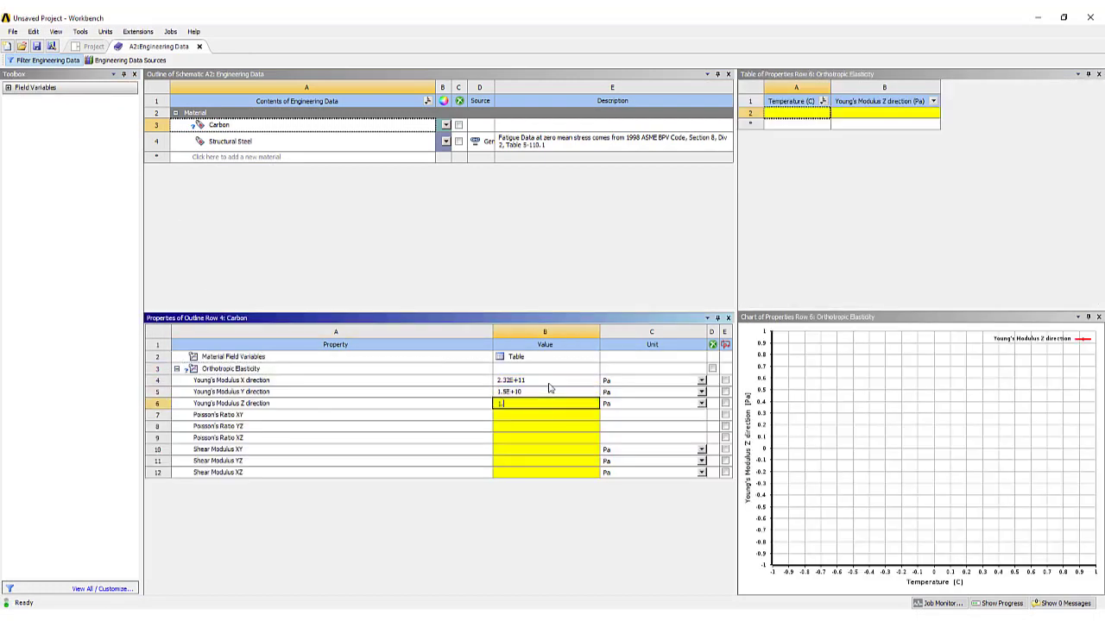
- Enter the Young's Modulus Z direction value for the orthotropic Carbon material
click(543, 461)
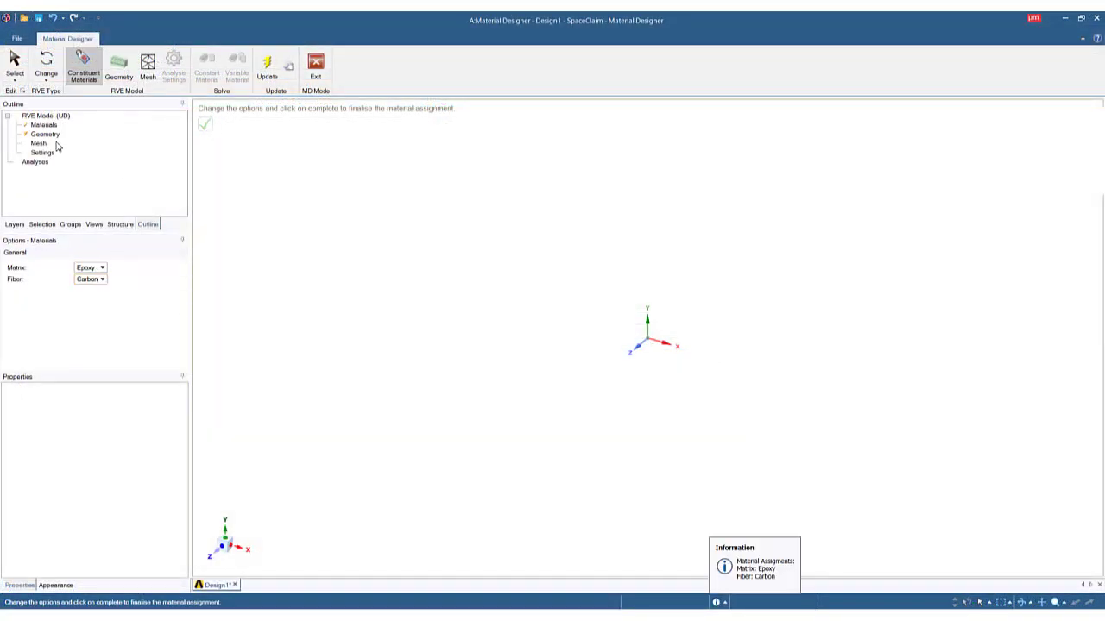
- Generate the UD hexagonal geometry with a fiber volume fraction of 0.7
click(116, 62)
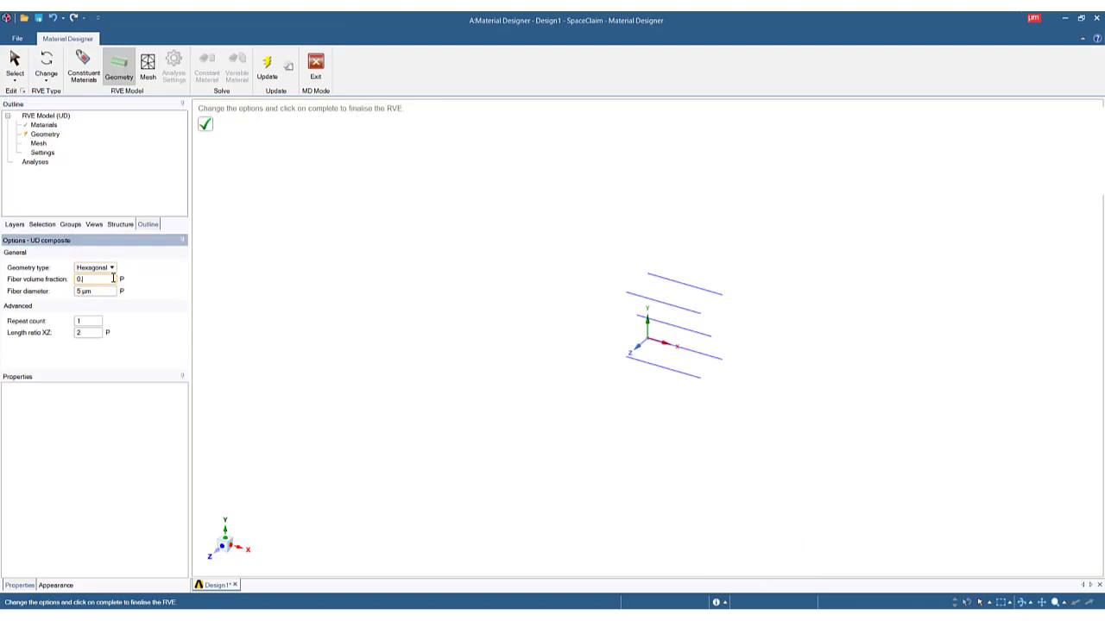
text(0.7)
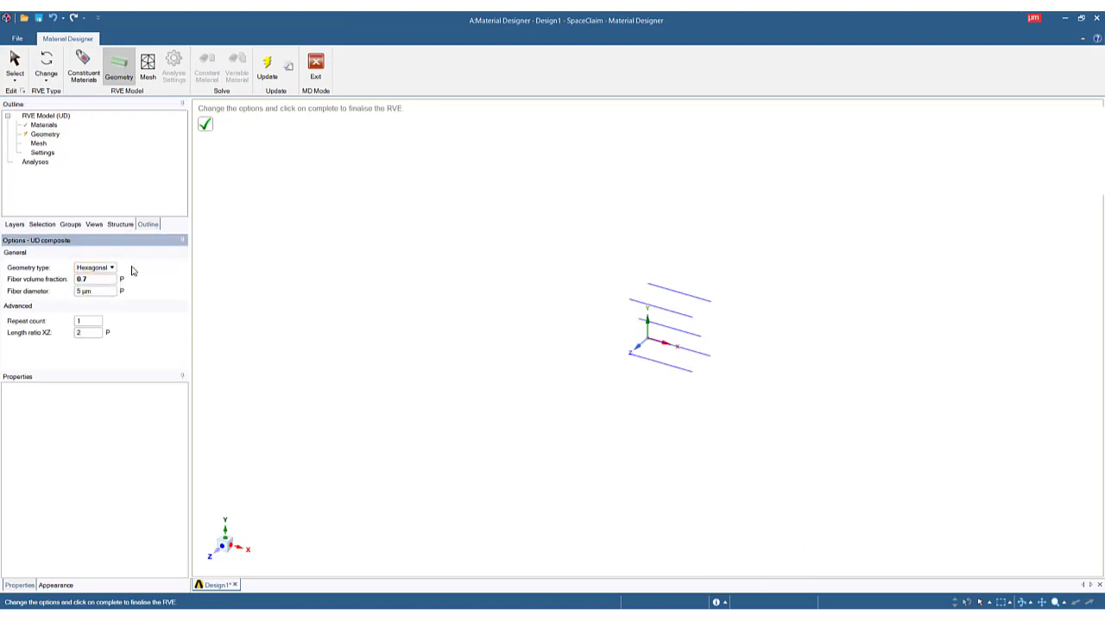
click(206, 126)
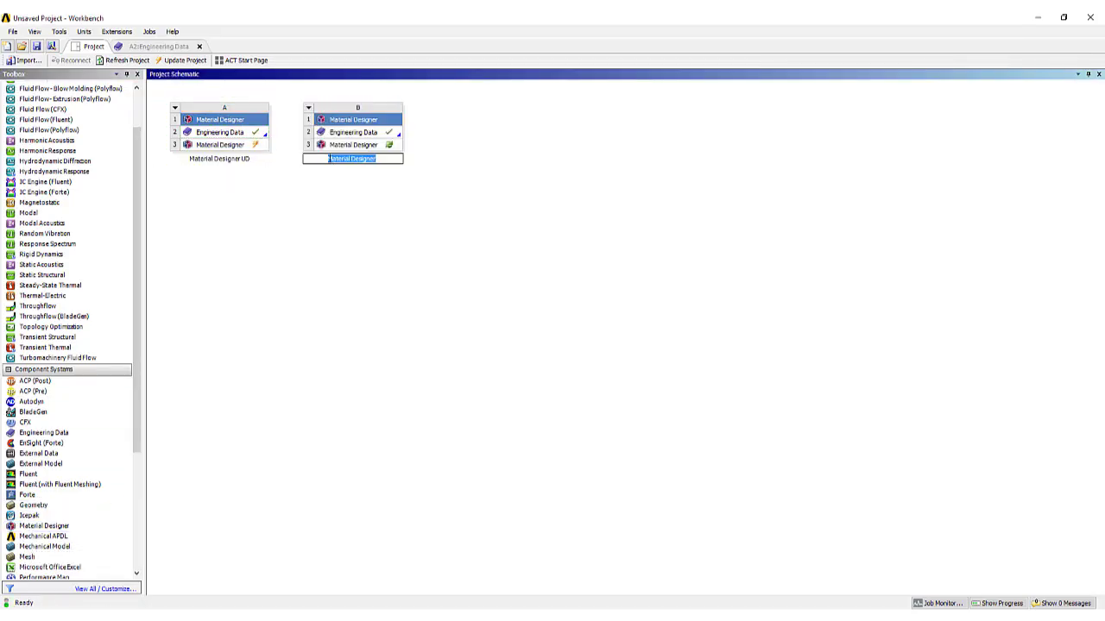
- Edit the second Material Designer system from the Workbench project to start the woven model
right_click(211, 145)
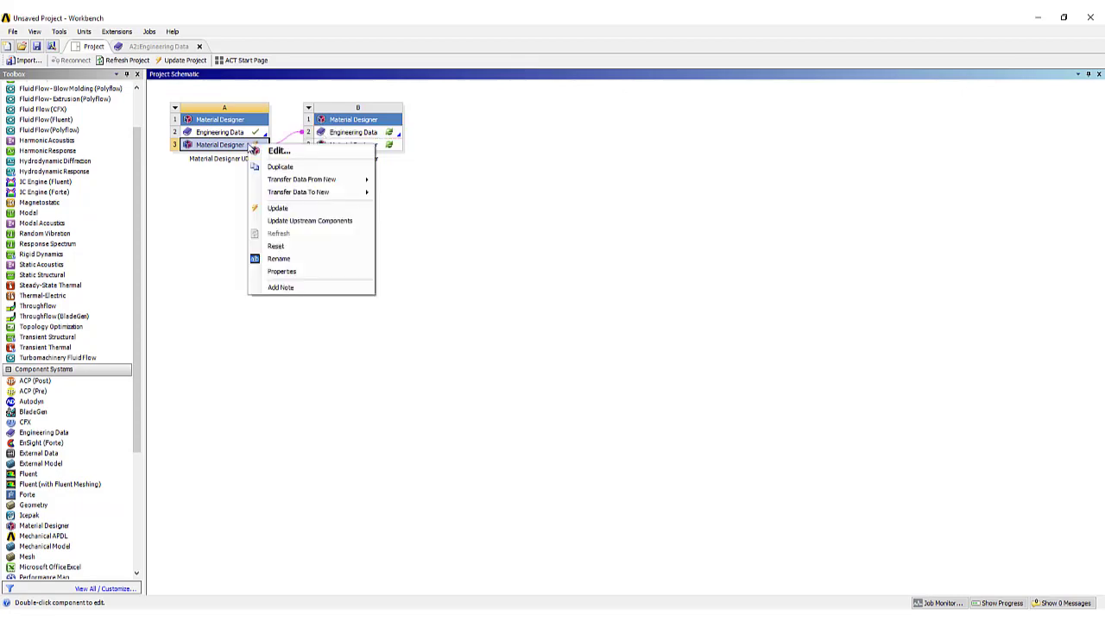
click(277, 151)
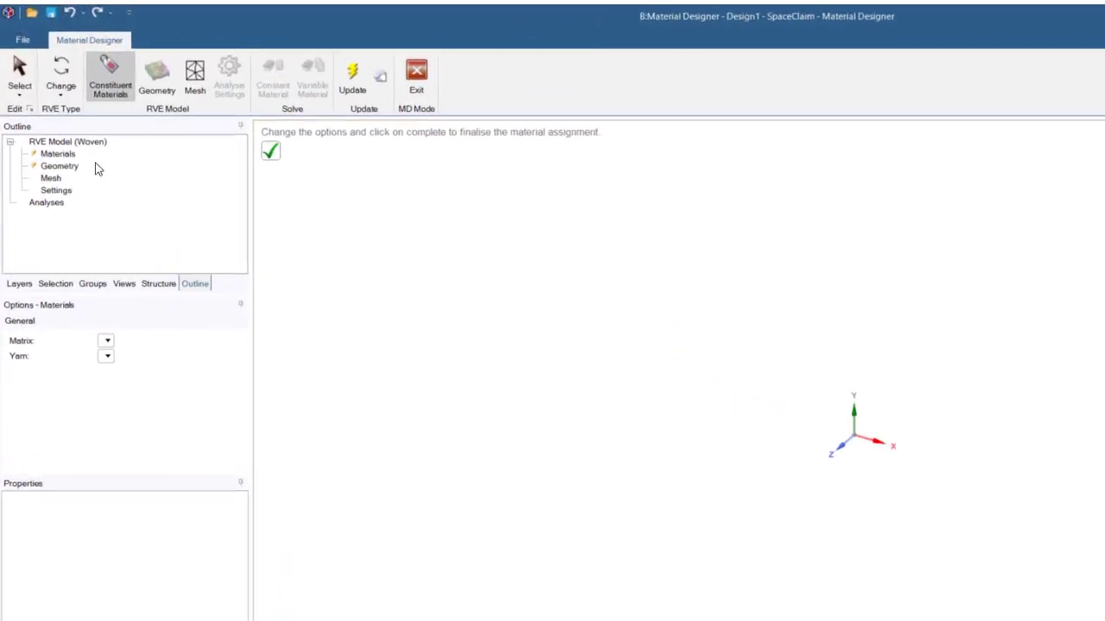
- Assign Matrix as matrix and UD Carbon Epoxy as yarn, then generate the woven RVE geometry
click(147, 400)
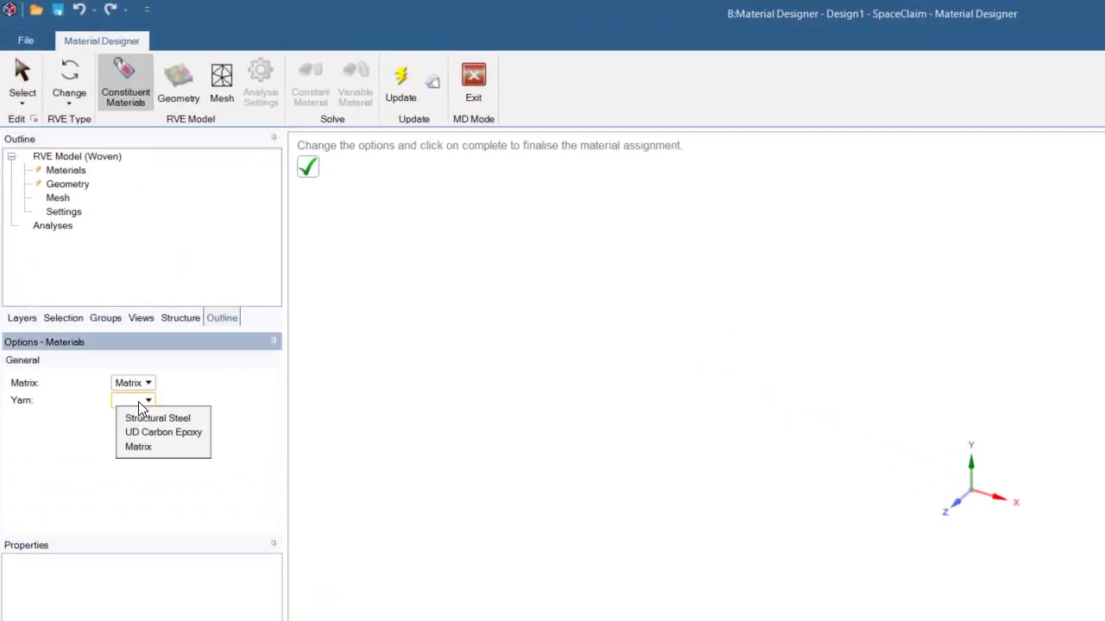
click(163, 432)
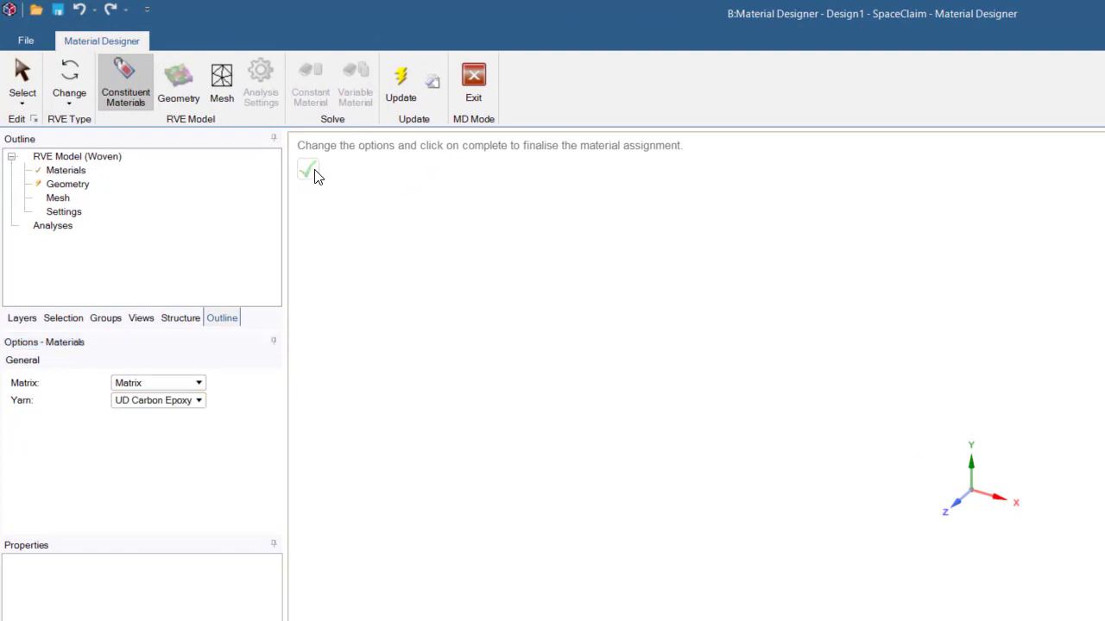
click(178, 82)
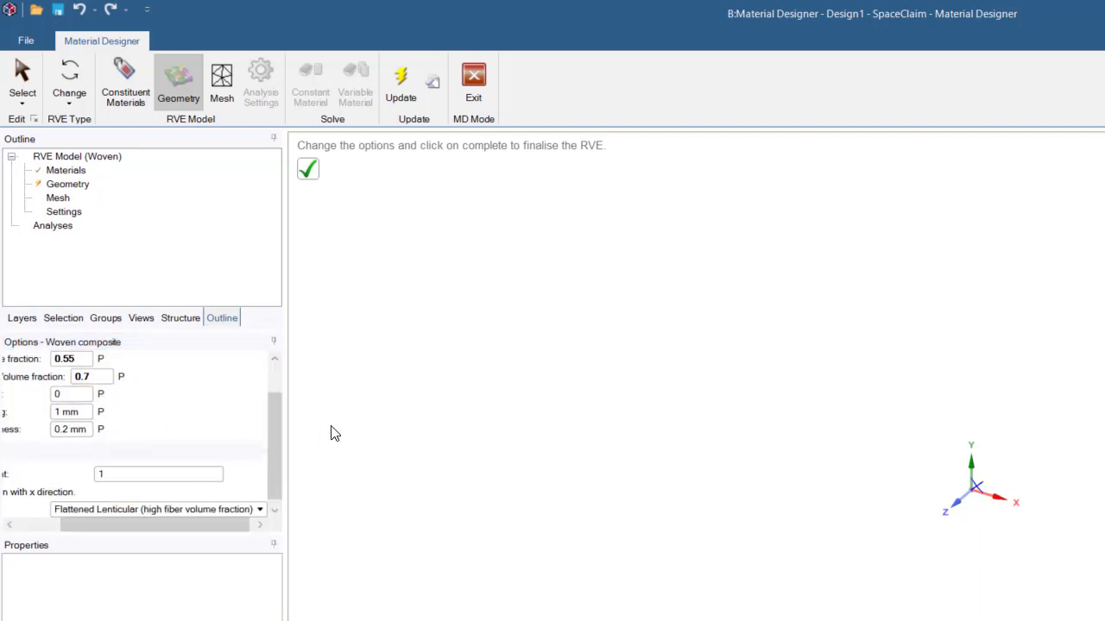
click(308, 168)
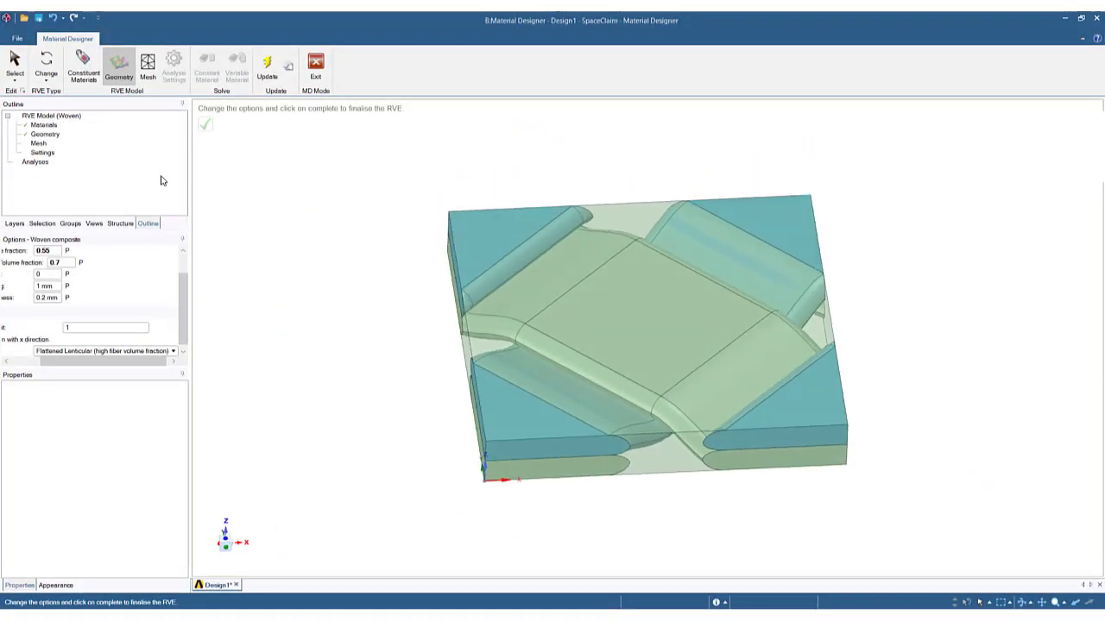
- Mesh the woven cell and solve a variable material over Shear Angle values -30-30:5, then chart the results
click(146, 60)
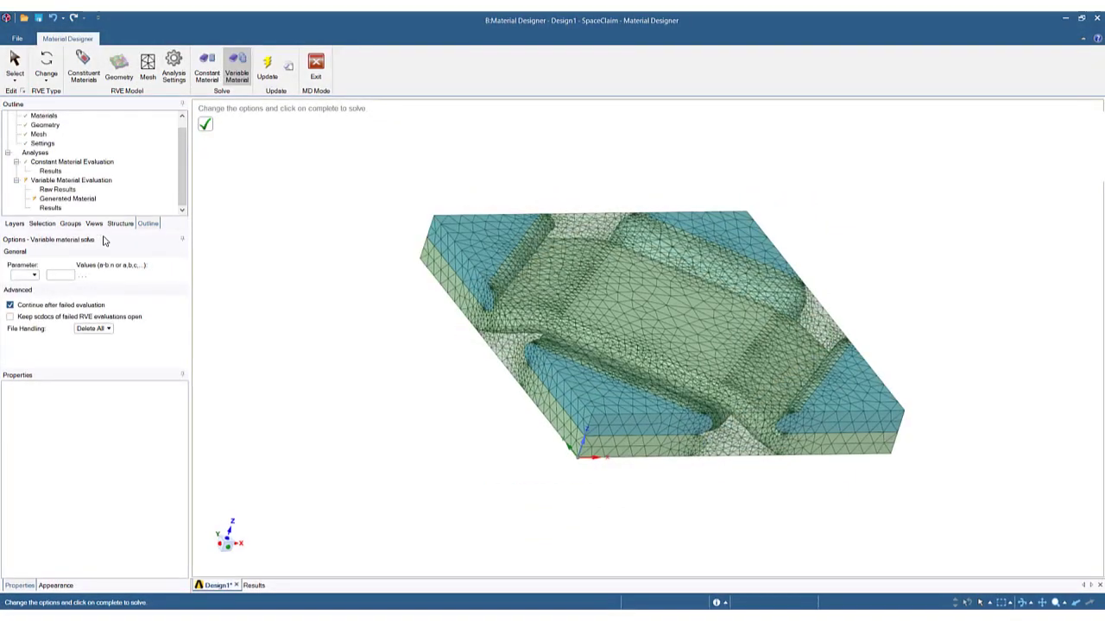
click(49, 394)
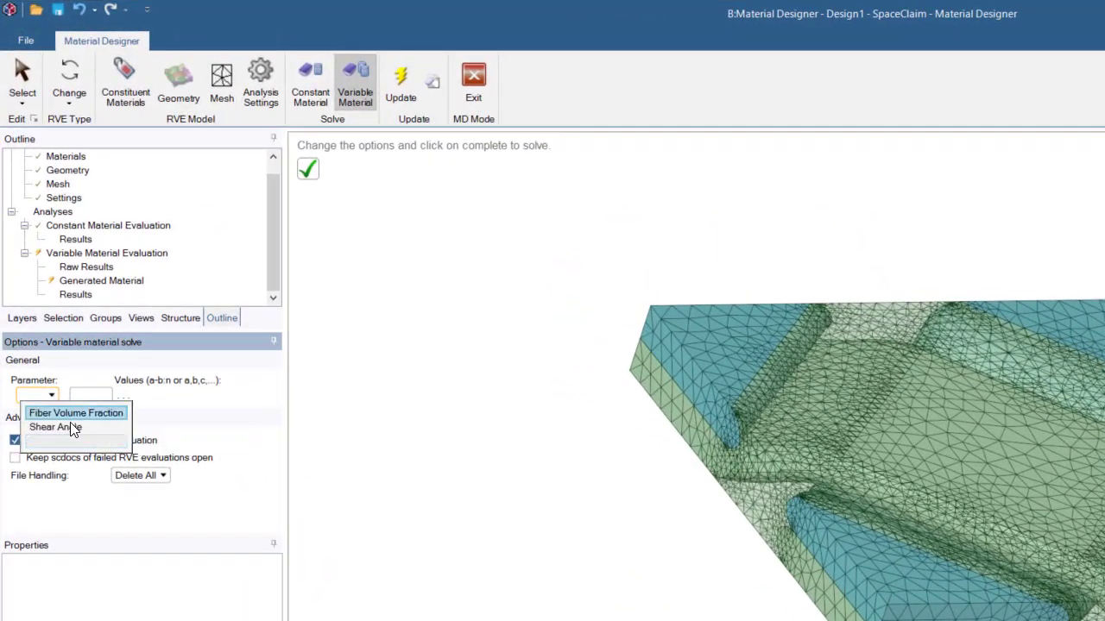
click(53, 427)
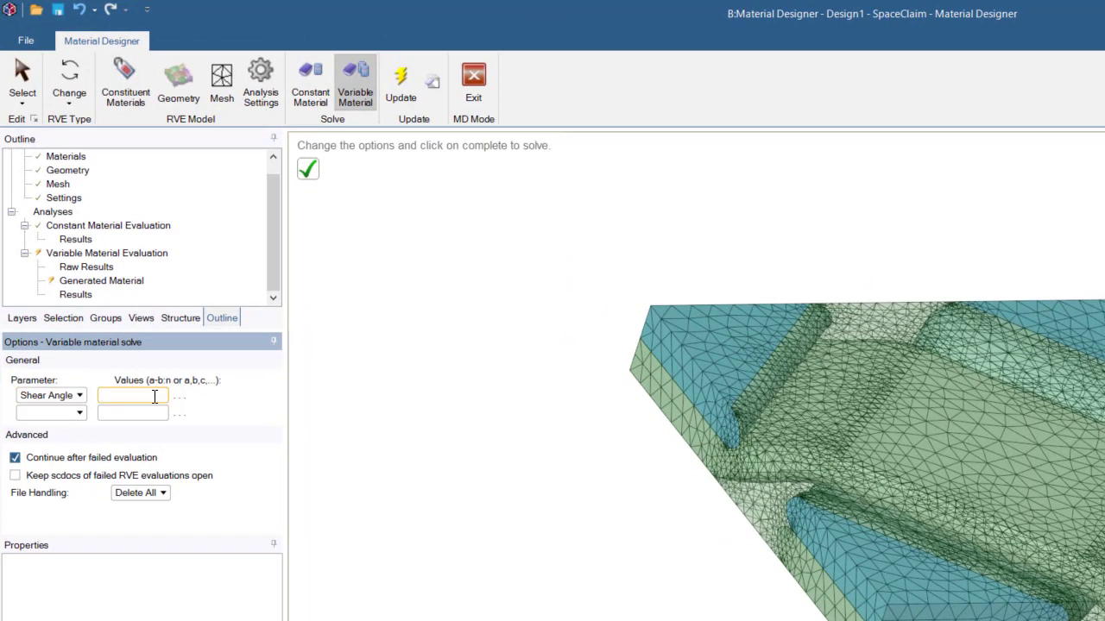
text(-30-30)
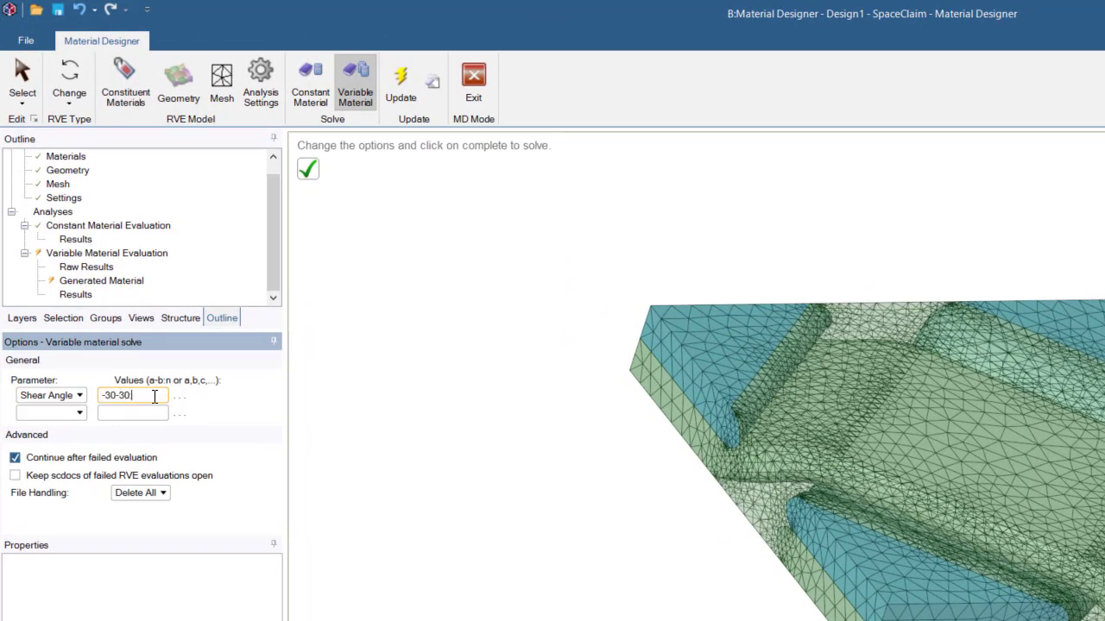
text(:5)
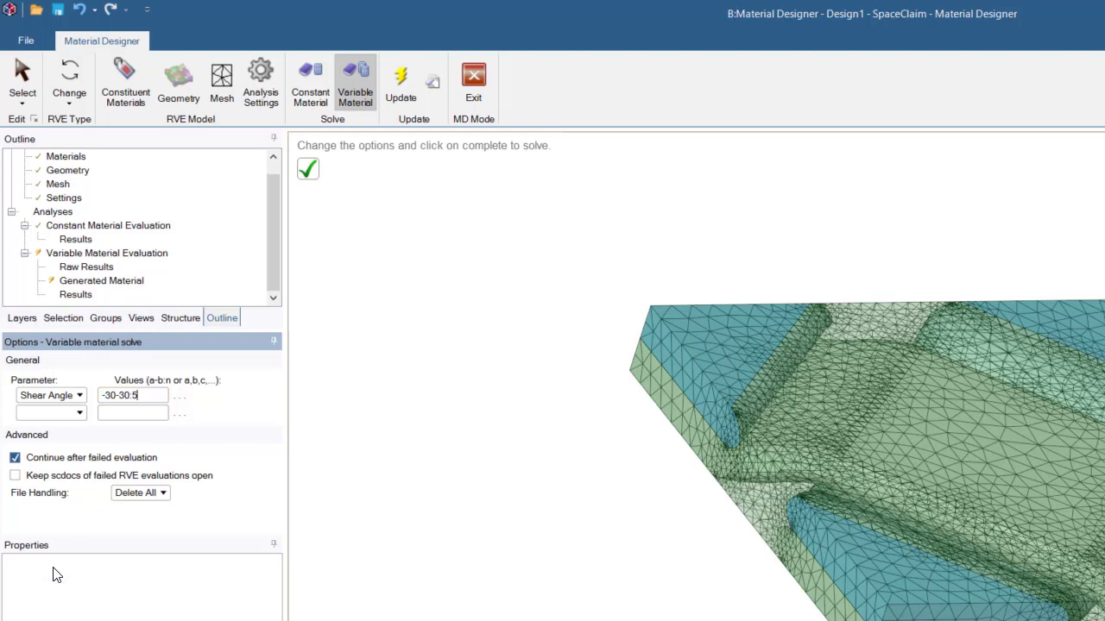
click(307, 168)
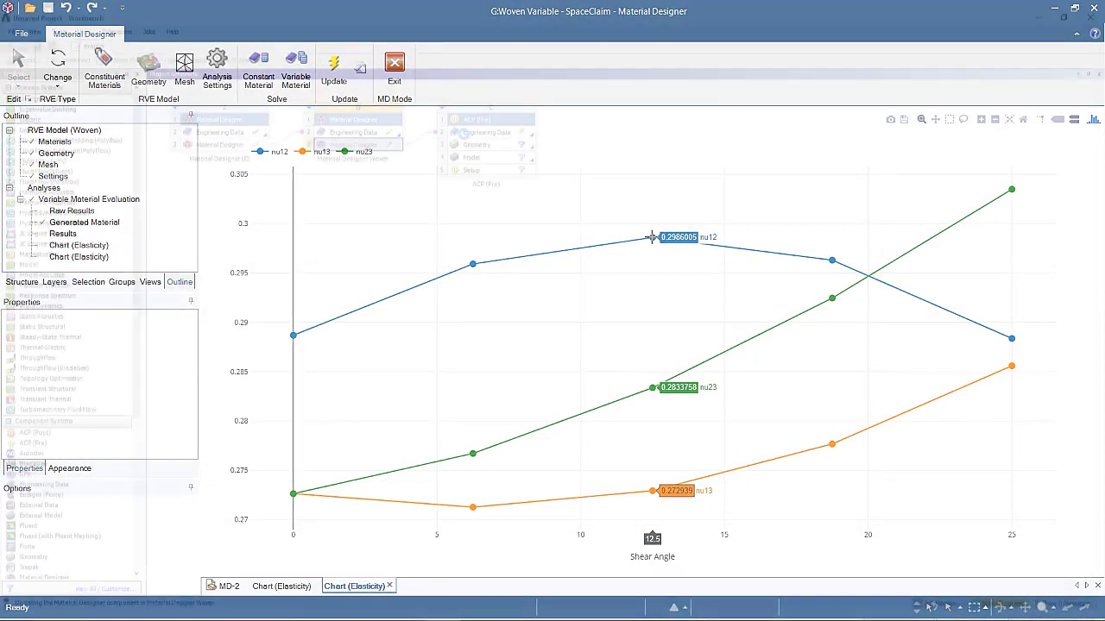
click(393, 63)
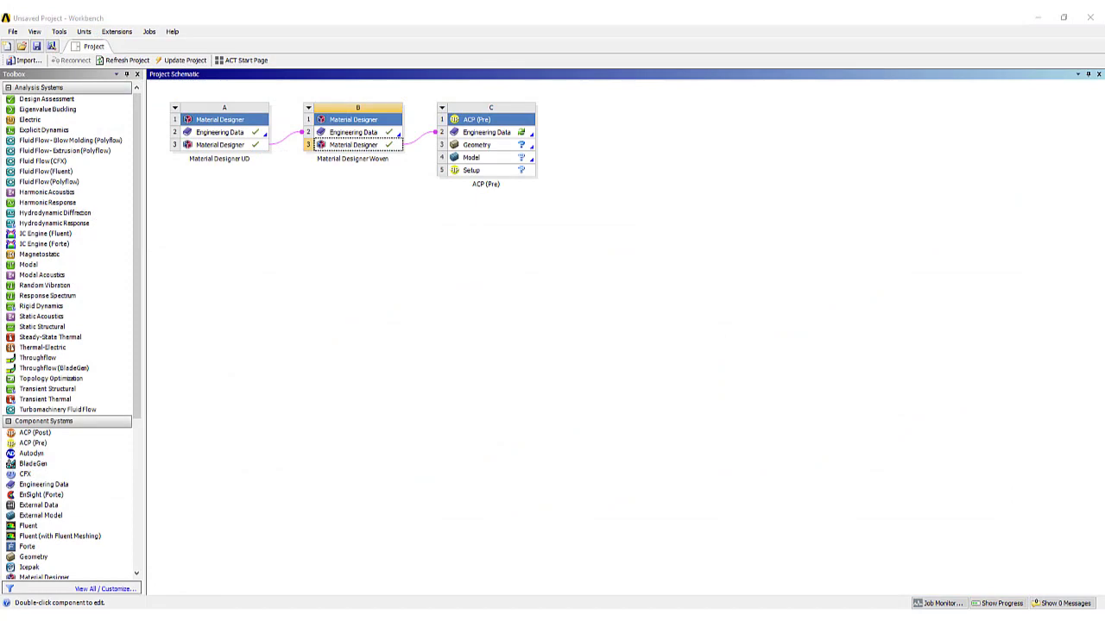
- Update the ACP (Pre) Model cell and launch its Setup in Composite PrepPost
double_click(506, 131)
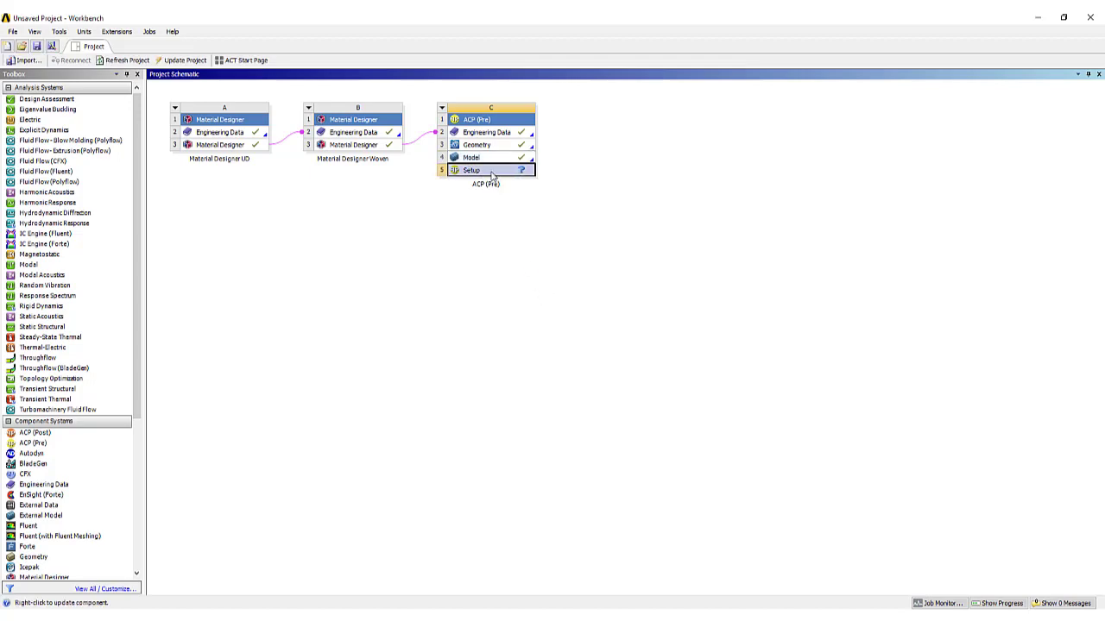
double_click(485, 170)
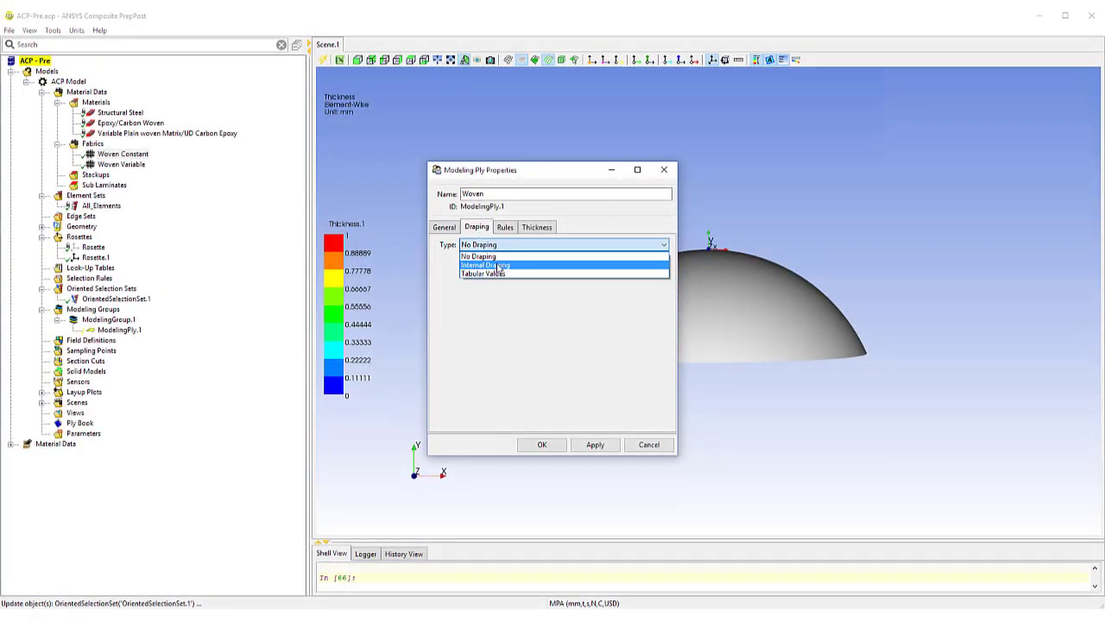
- Apply Internal Draping to the Woven ply and choose the angle component for its layup plot
click(502, 263)
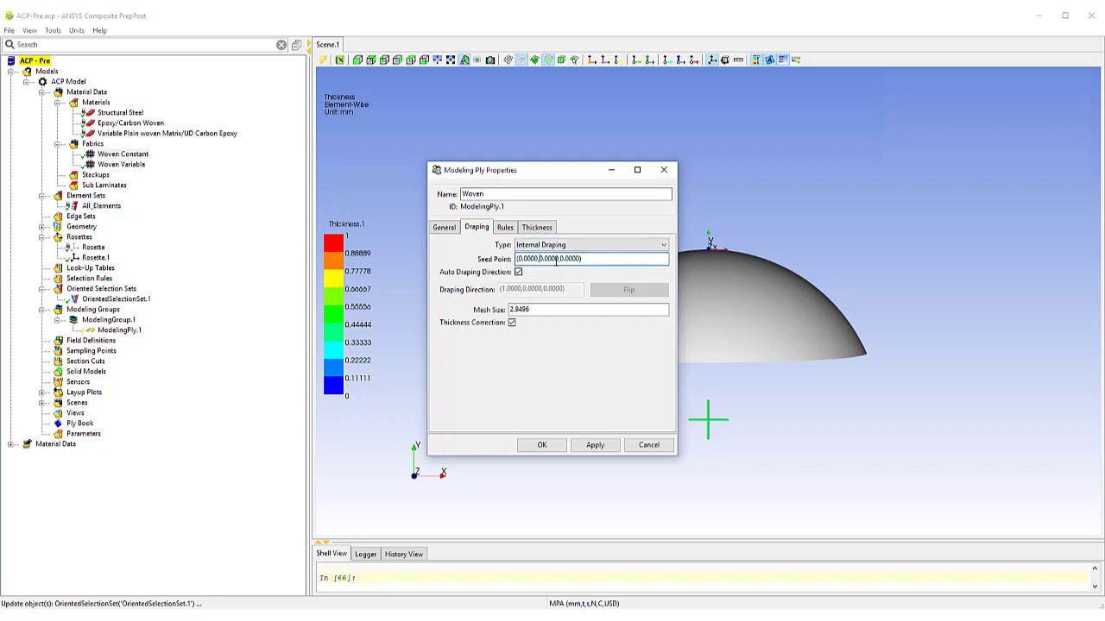
click(542, 445)
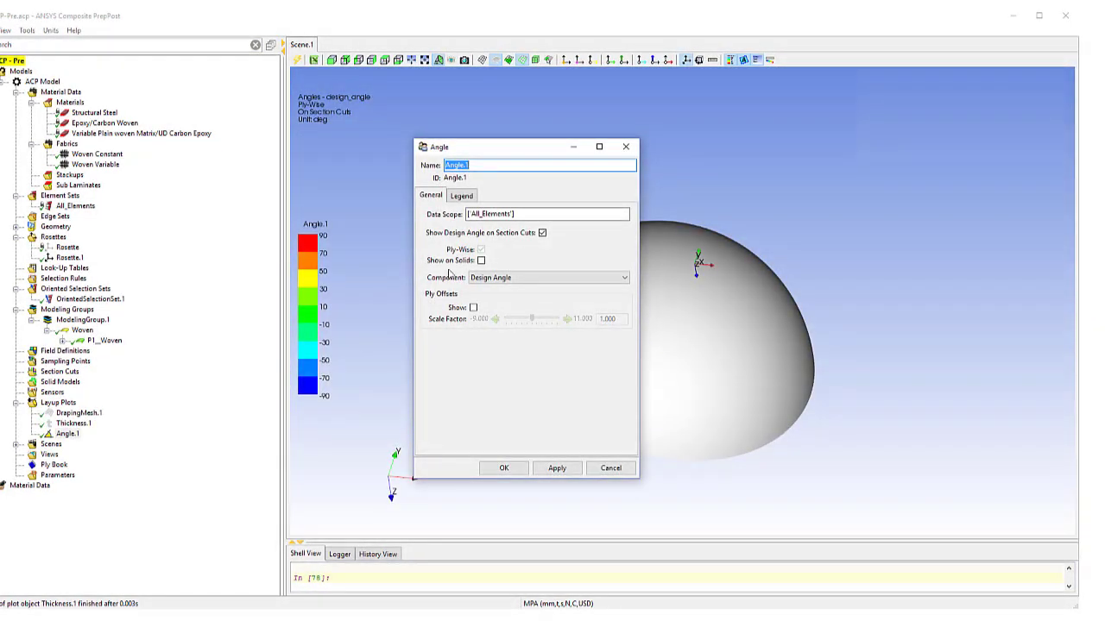
click(548, 277)
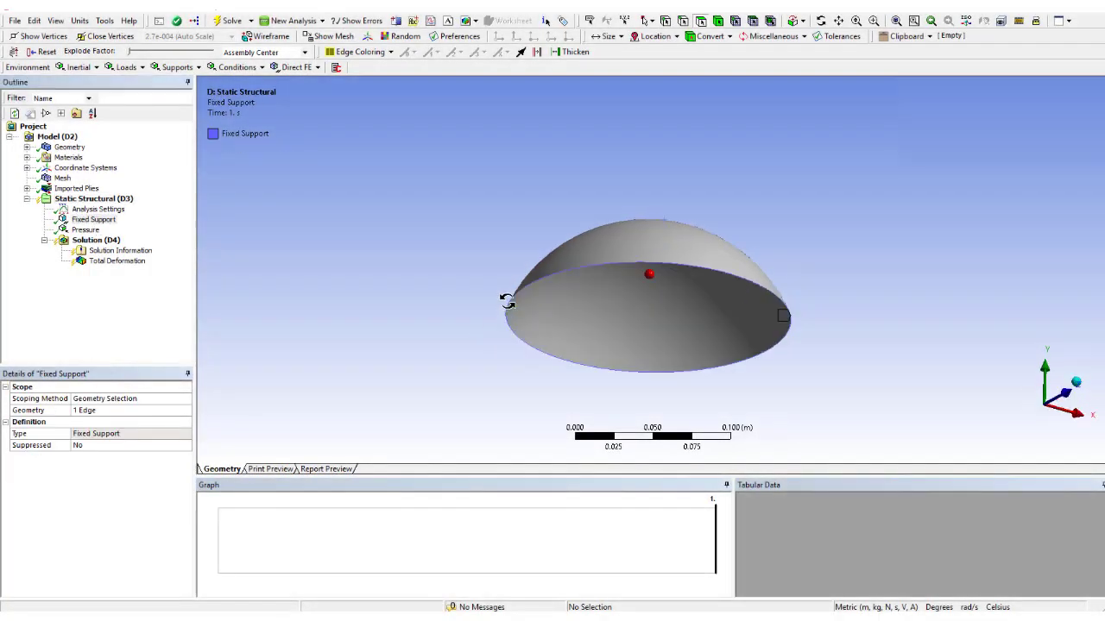
- Confirm the Fixed Support on the dome edge and assign the Woven ply's fabric to view its shear-angle plot
click(85, 230)
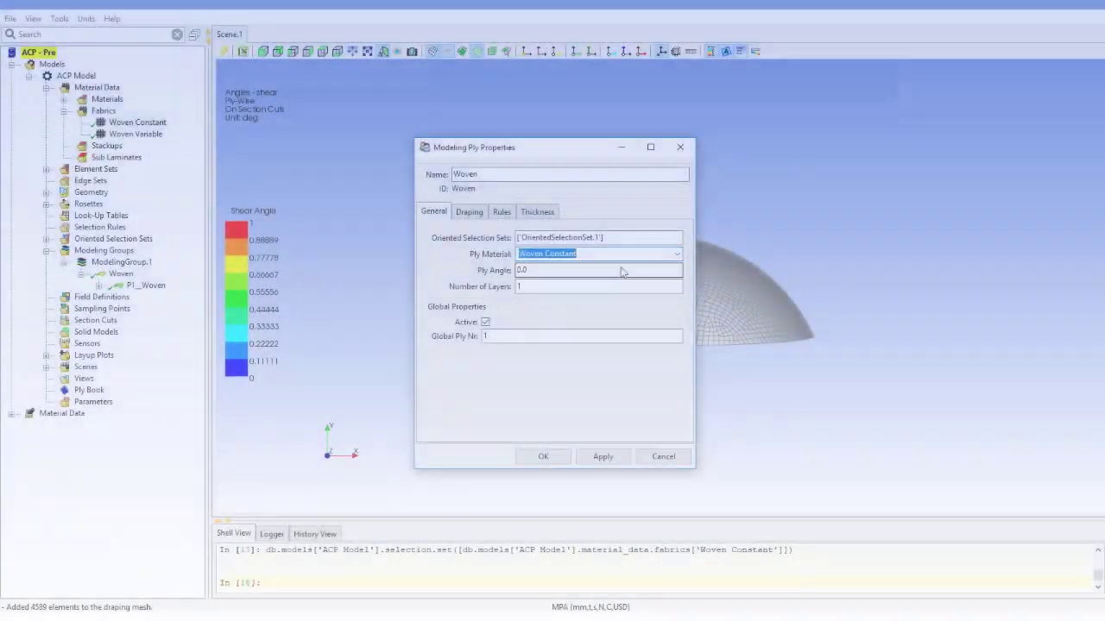
click(543, 457)
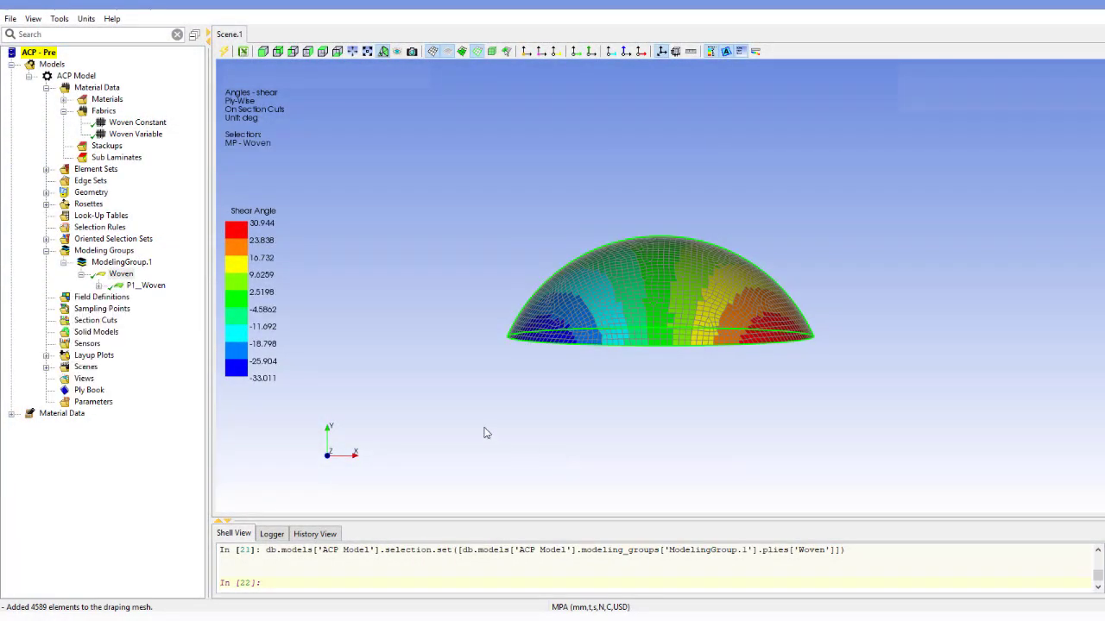